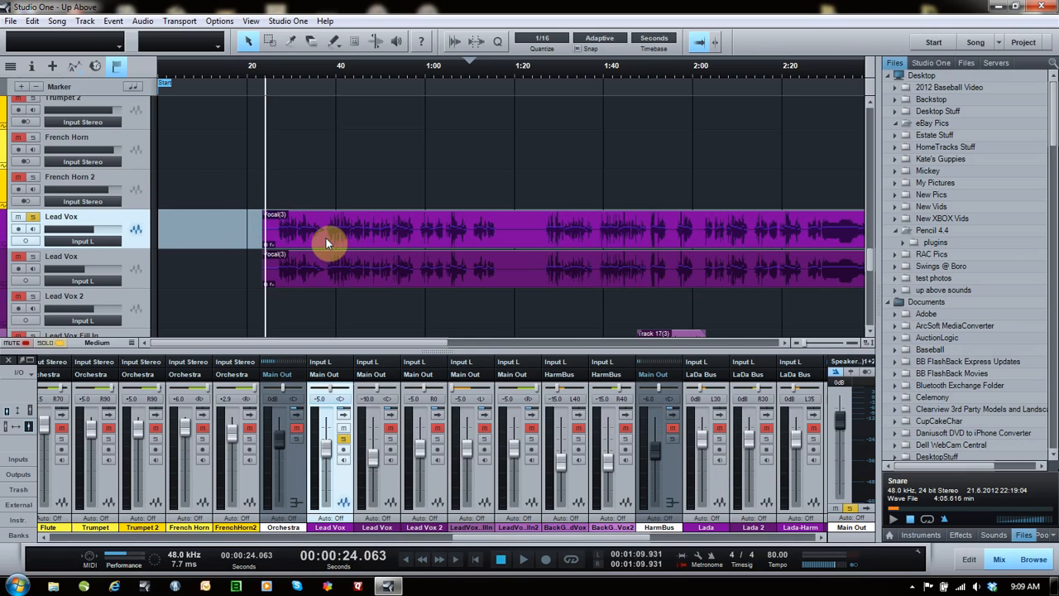
mouse_move(307, 79)
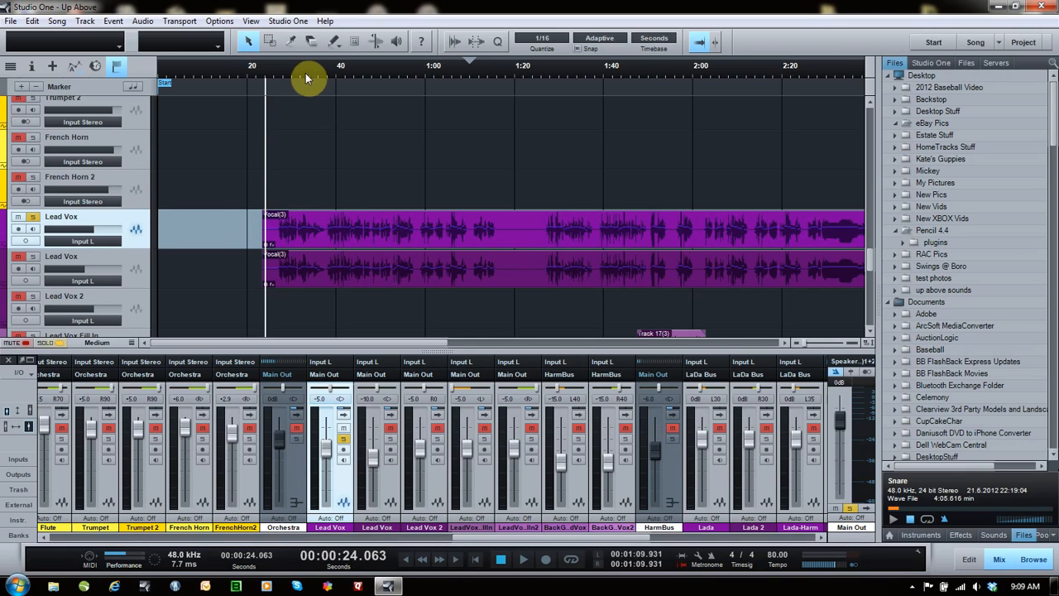
mouse_move(266, 83)
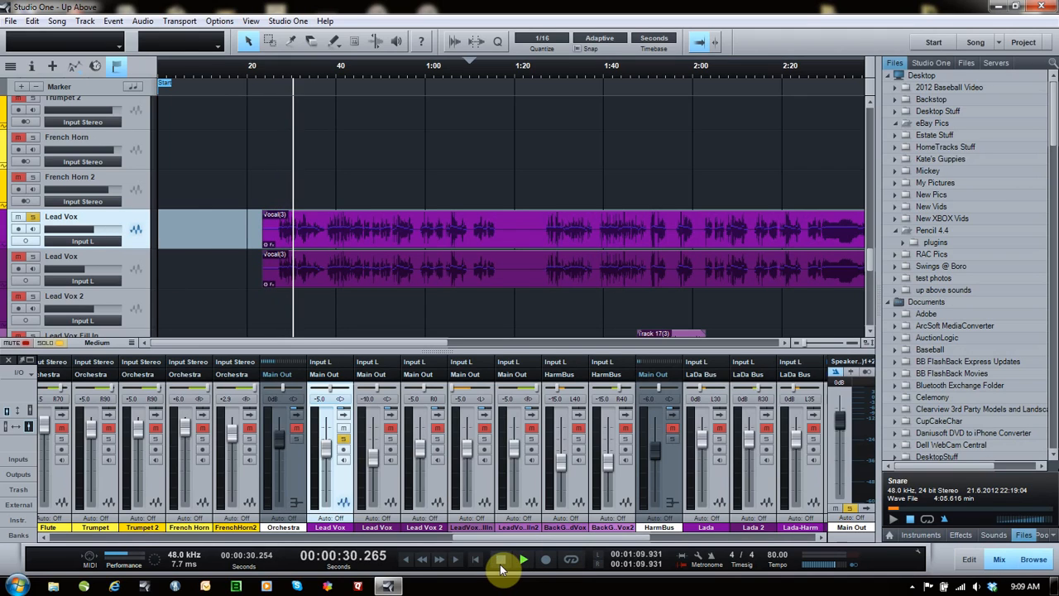
Open the Lead Vox audio event in Melodyne via its context menu
right_click(341, 220)
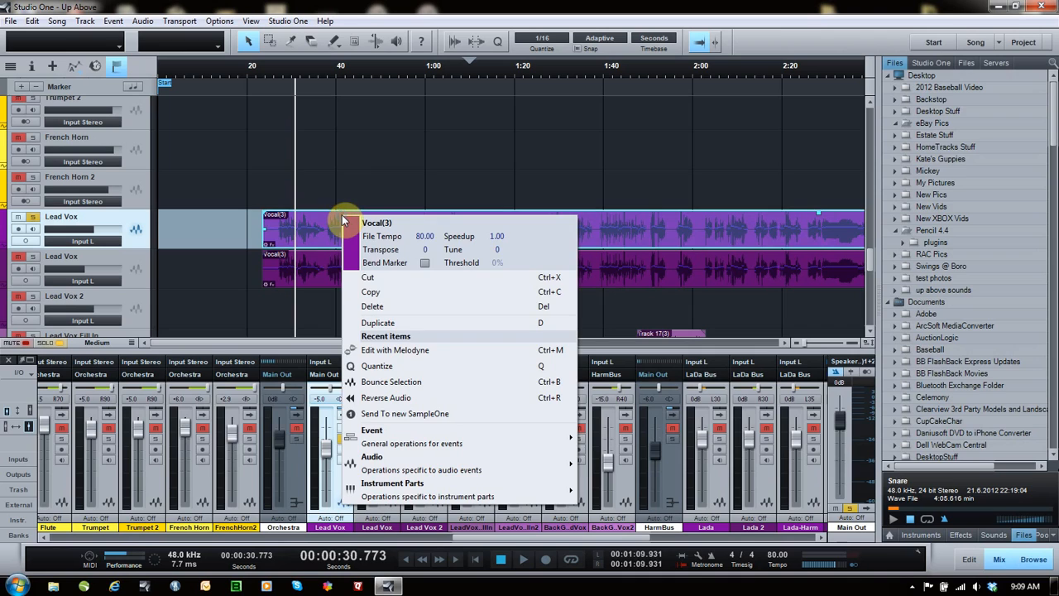
left_click(394, 349)
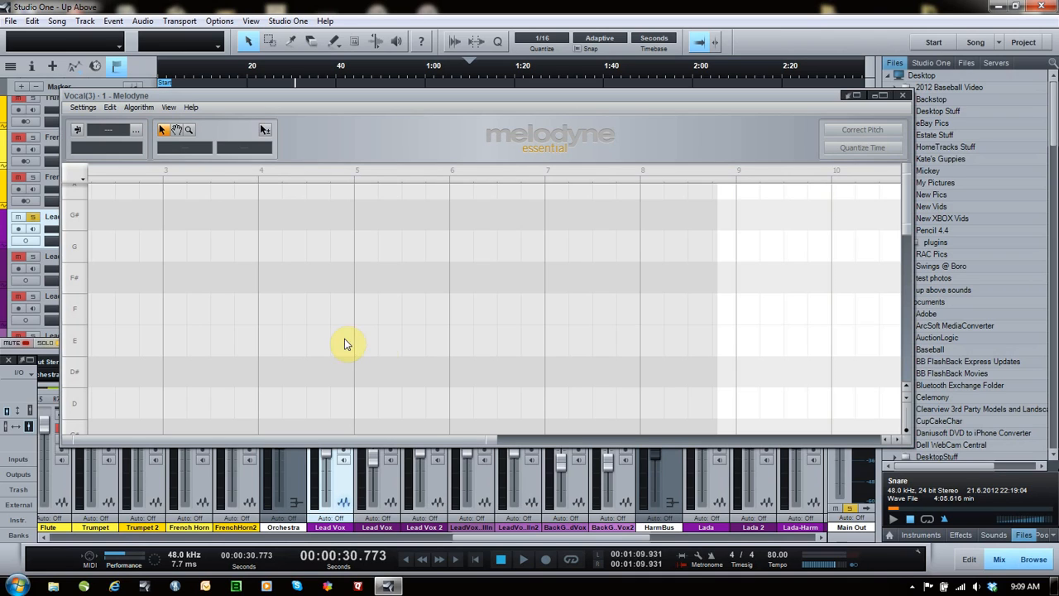
mouse_move(911, 207)
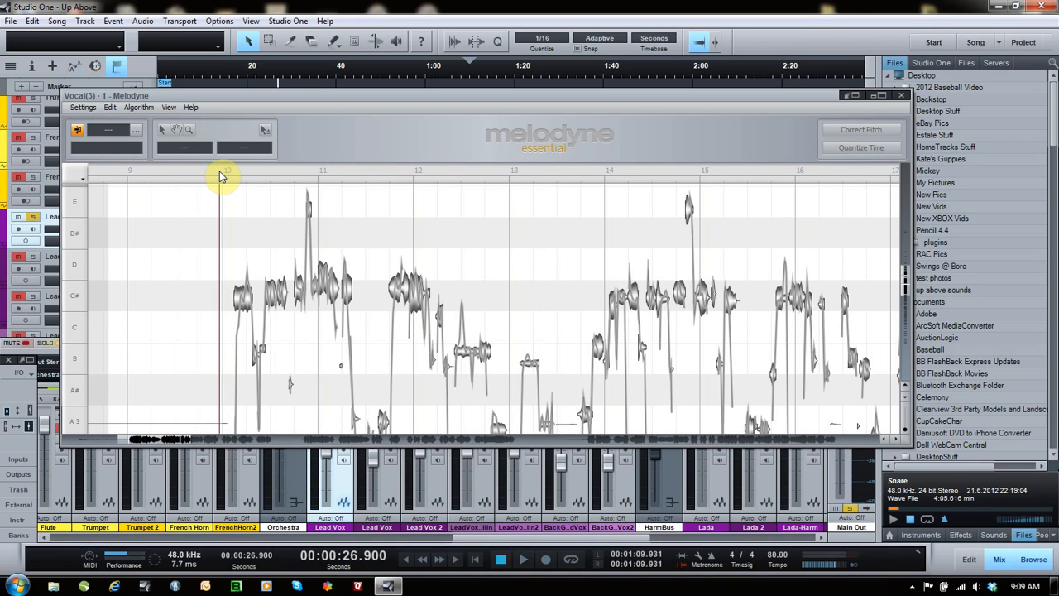
mouse_move(884, 116)
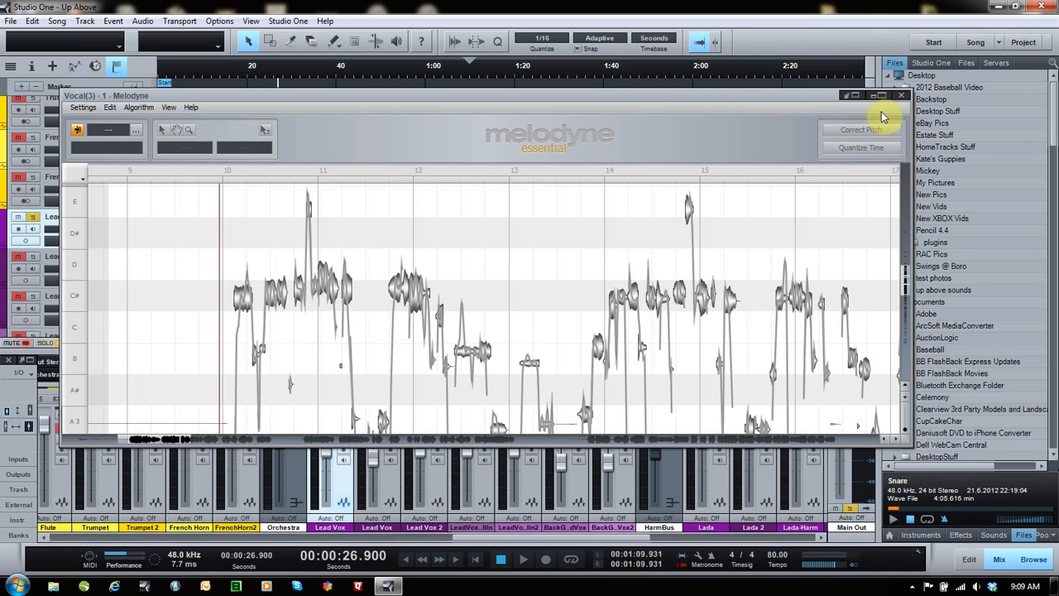
mouse_move(215, 308)
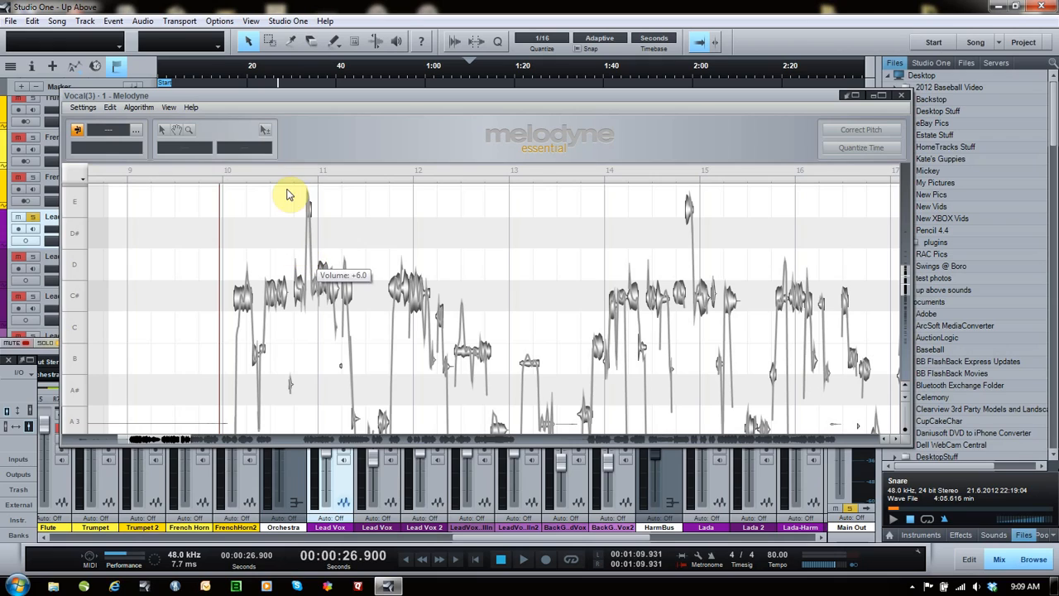
mouse_move(245, 180)
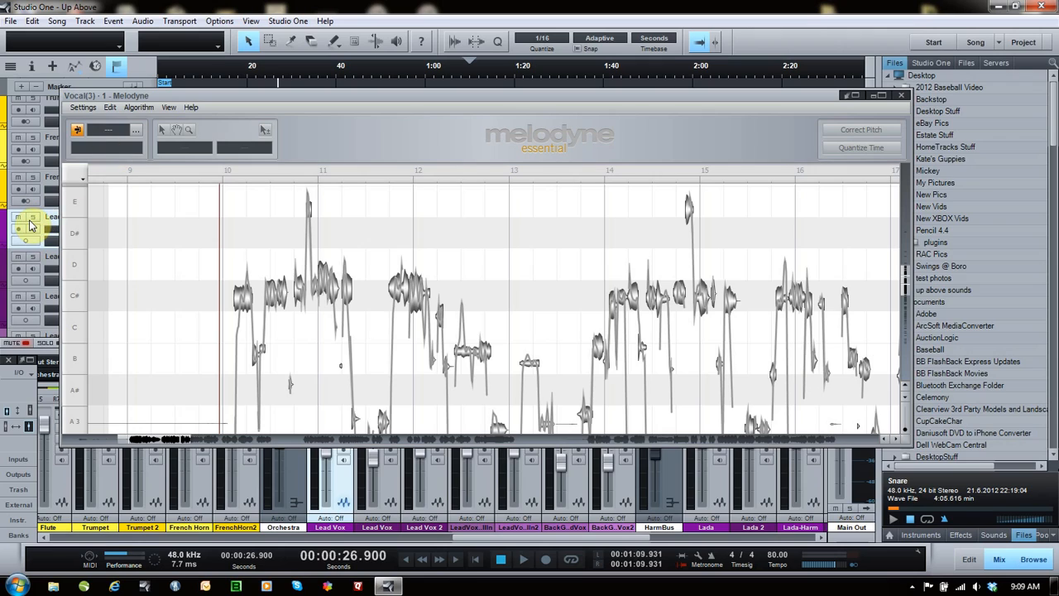
mouse_move(219, 175)
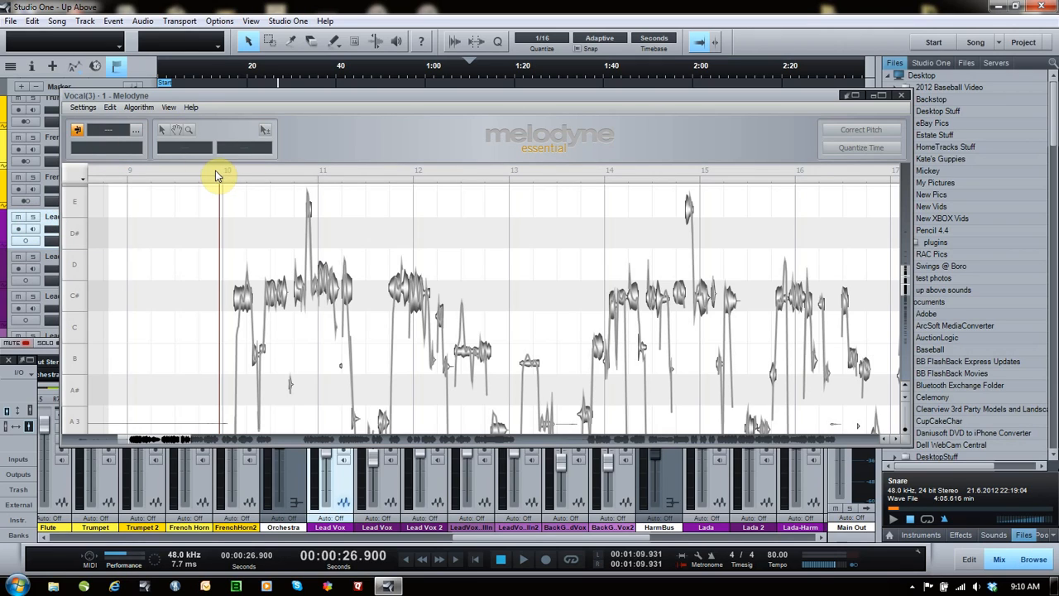
Play the vocal from about 27 to 37 seconds, then stop playback
left_click(523, 559)
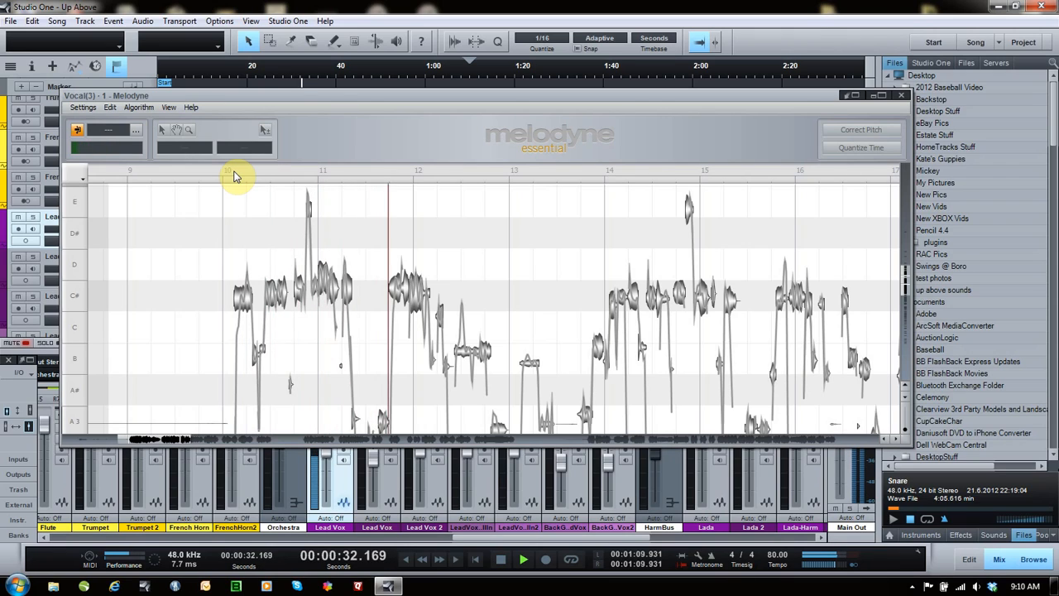
left_click(523, 560)
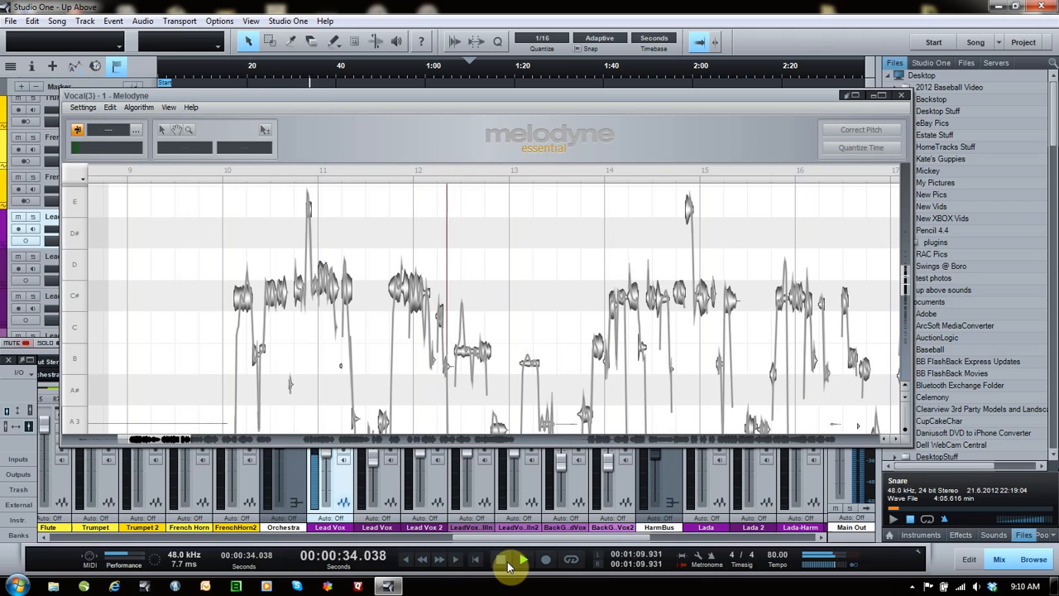
left_click(503, 559)
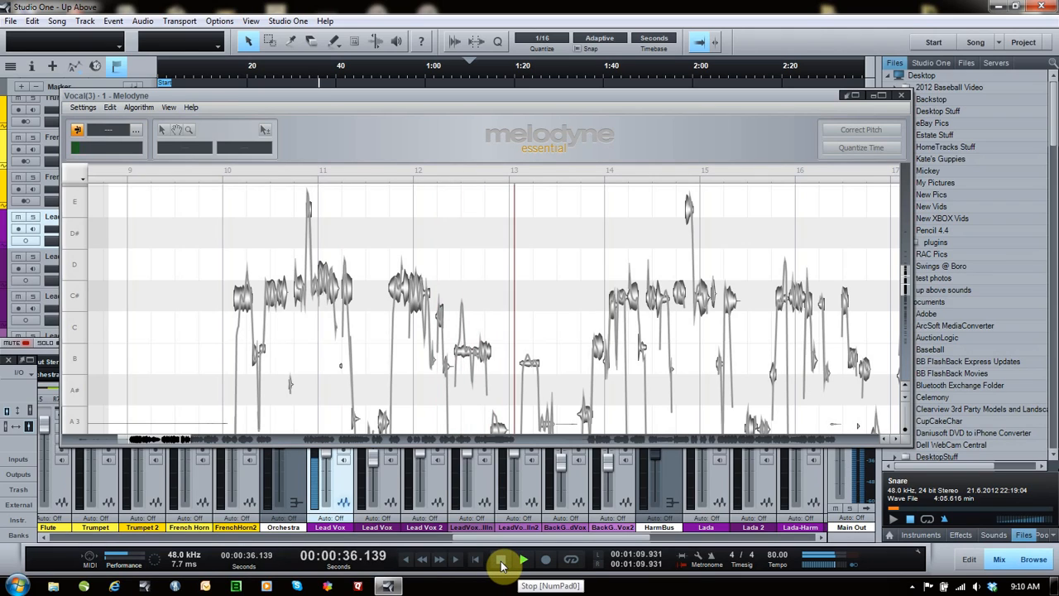
left_click(502, 559)
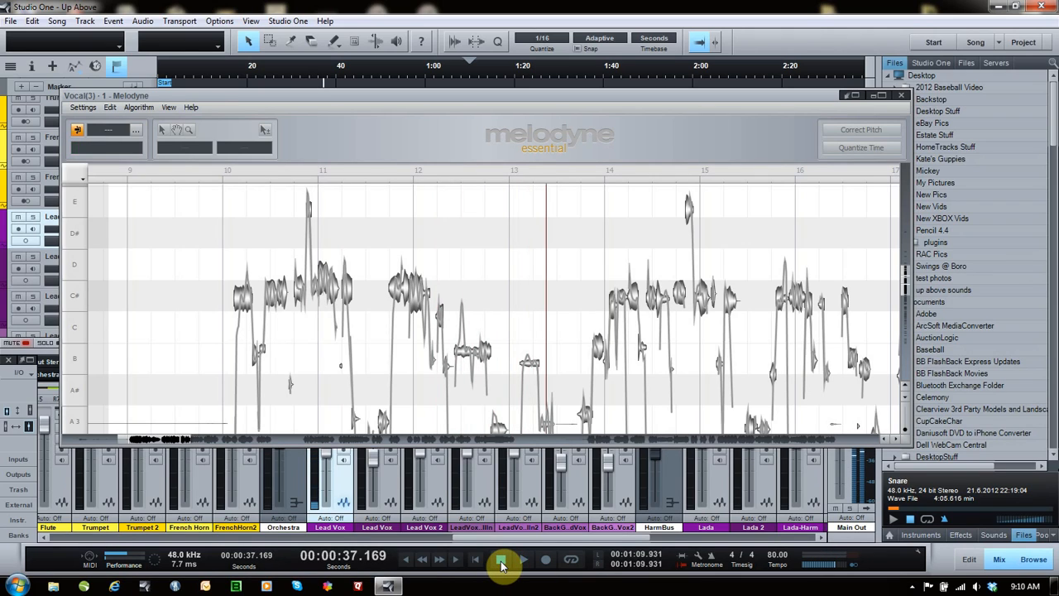